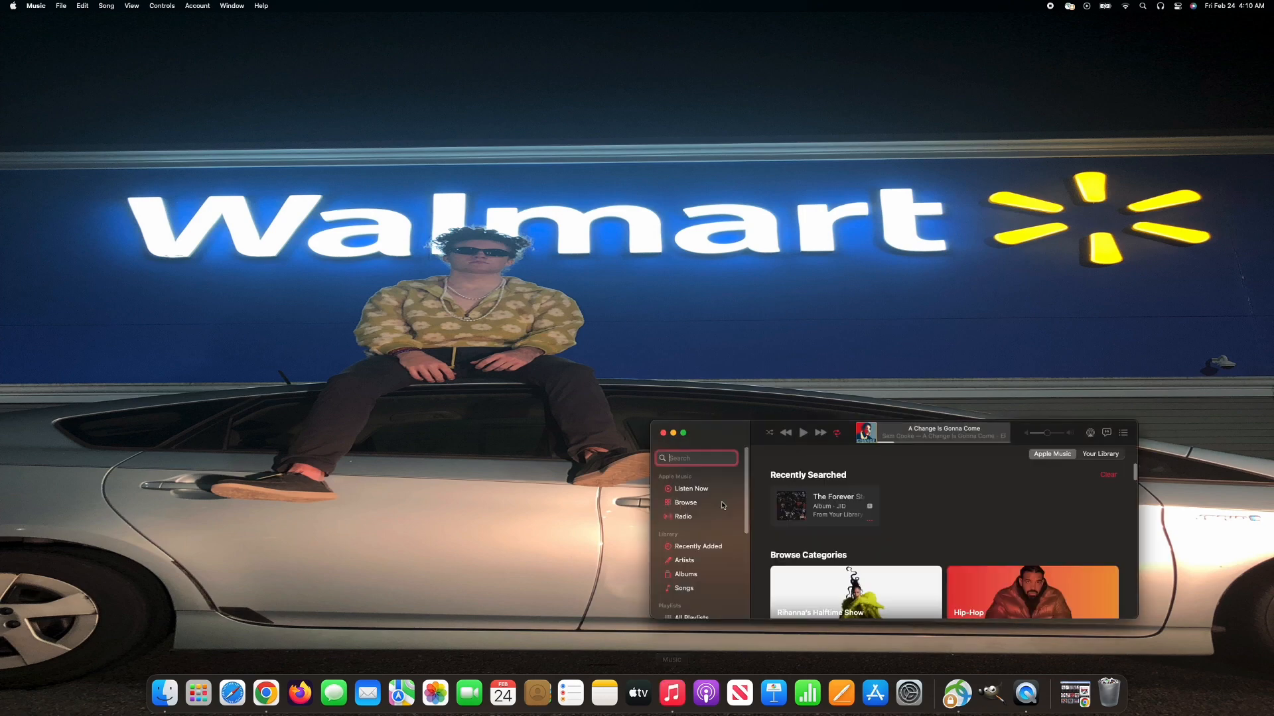
Search 'doomsday' in Apple Music and play MF DOOM's Doomsday track
{"action": "type", "text": "doomsday"}
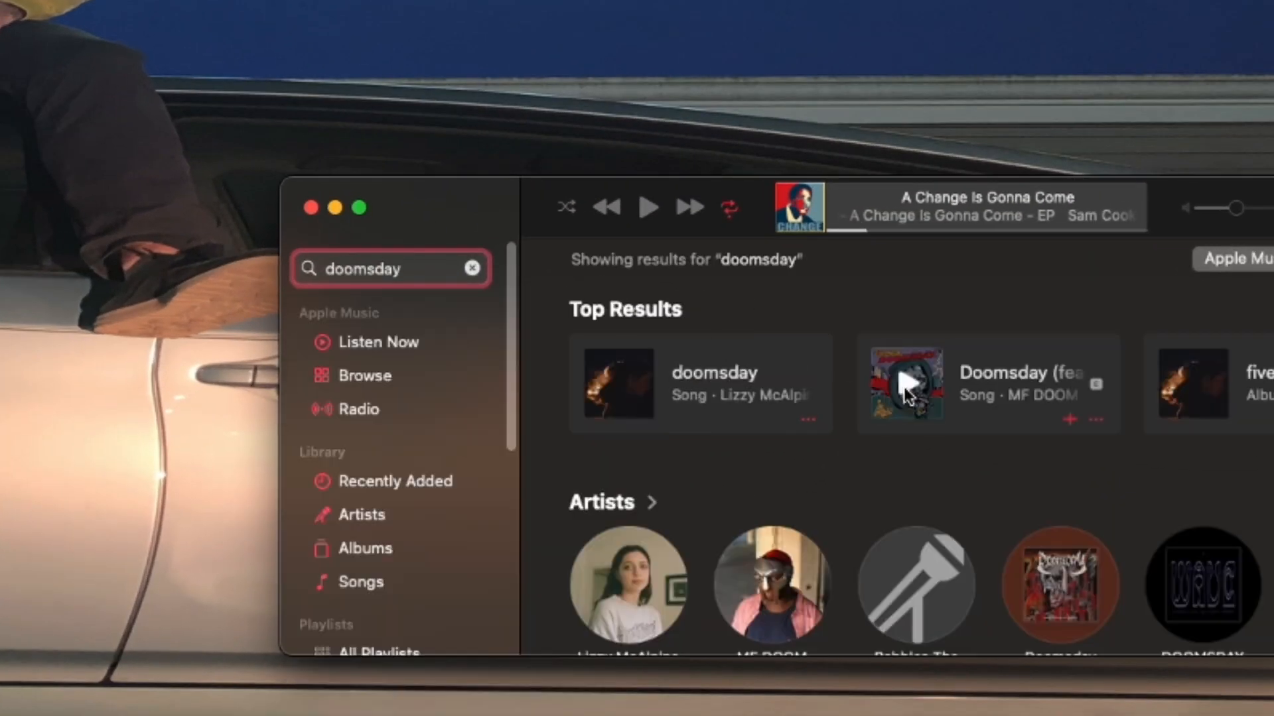
{"action": "left_click", "coordinate": [907, 383]}
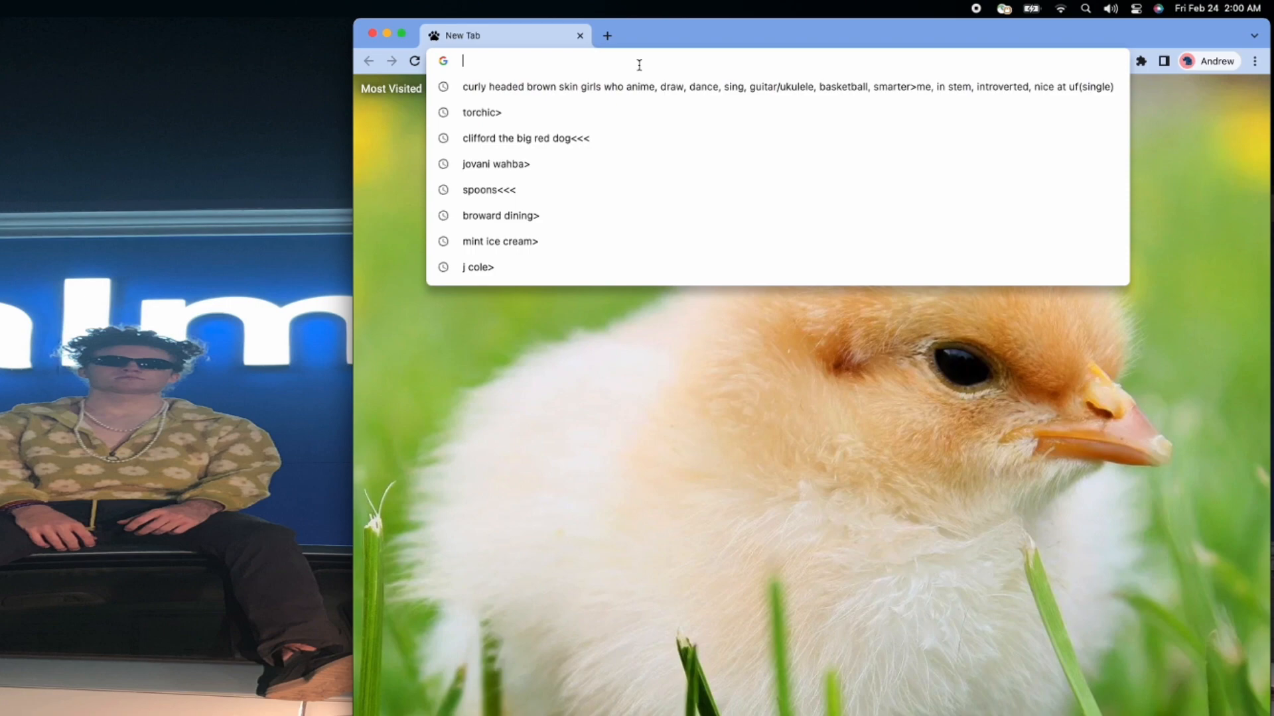
Search 'big league chew' images and bring up options on a package result
{"action": "type", "text": "big league chew"}
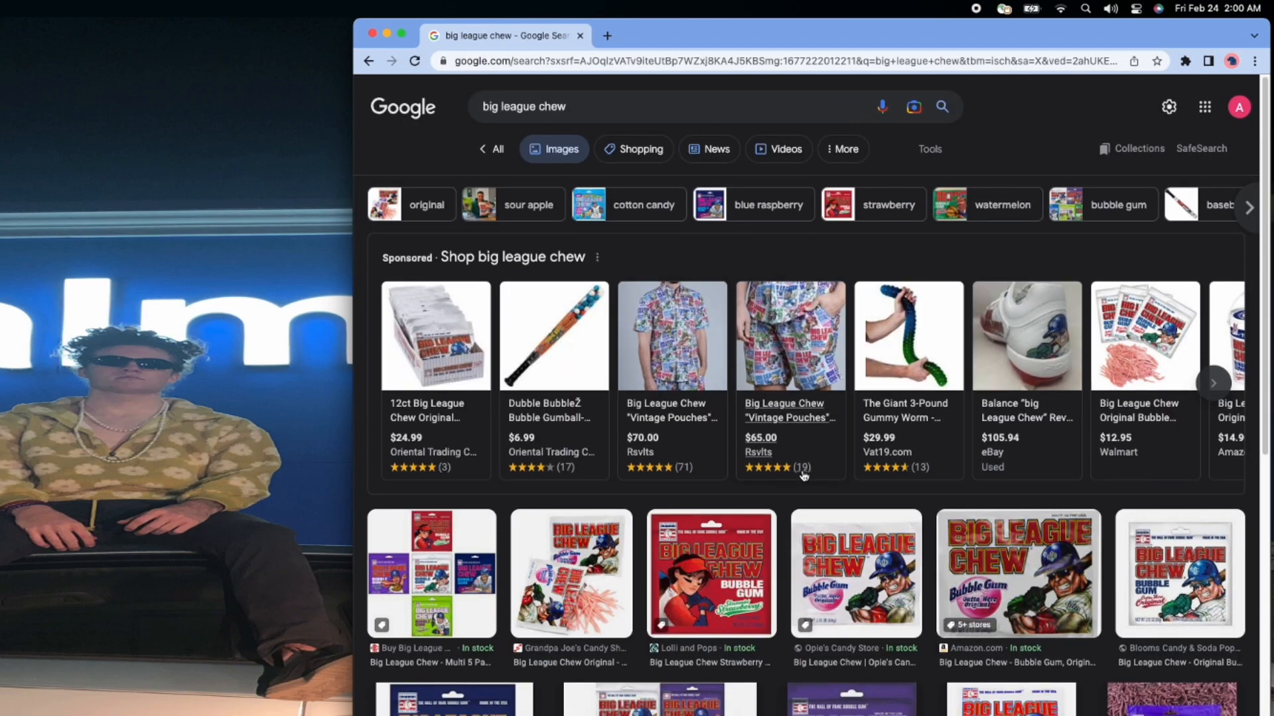
{"action": "right_click", "coordinate": [657, 614]}
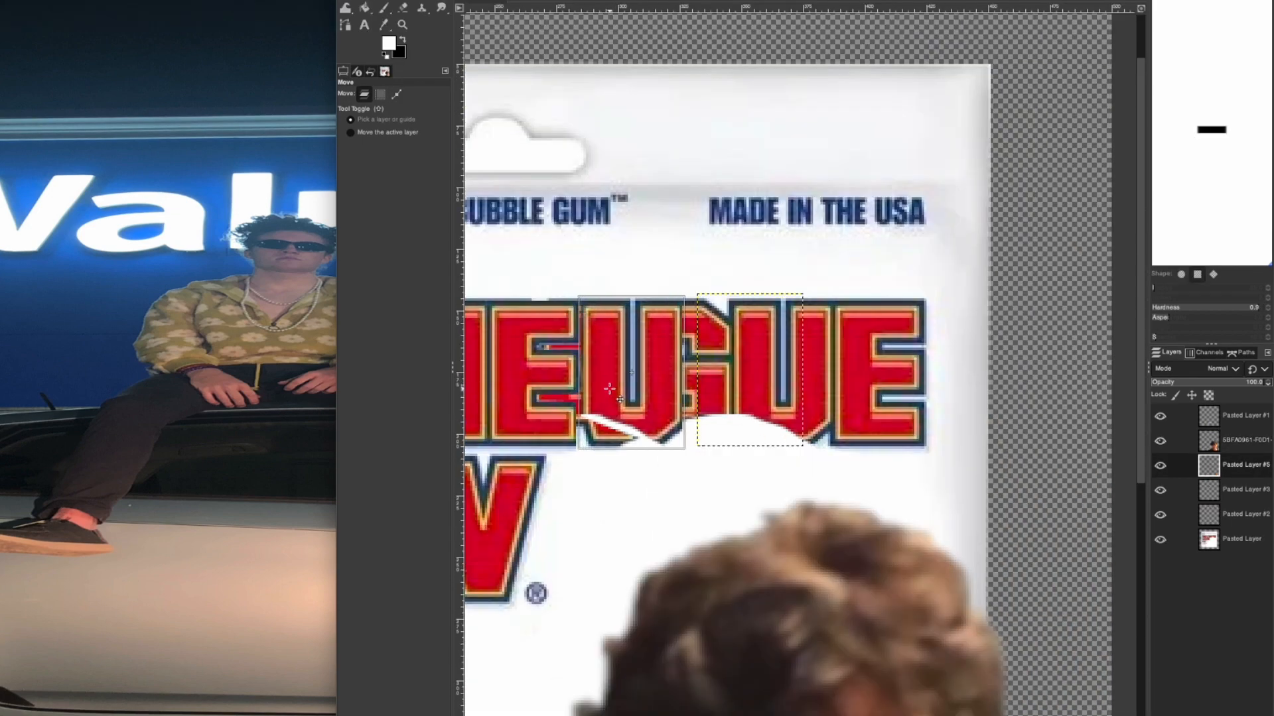
Sample the title letters' red and clone it over the white streak beneath the letter
{"action": "left_click", "coordinate": [385, 24]}
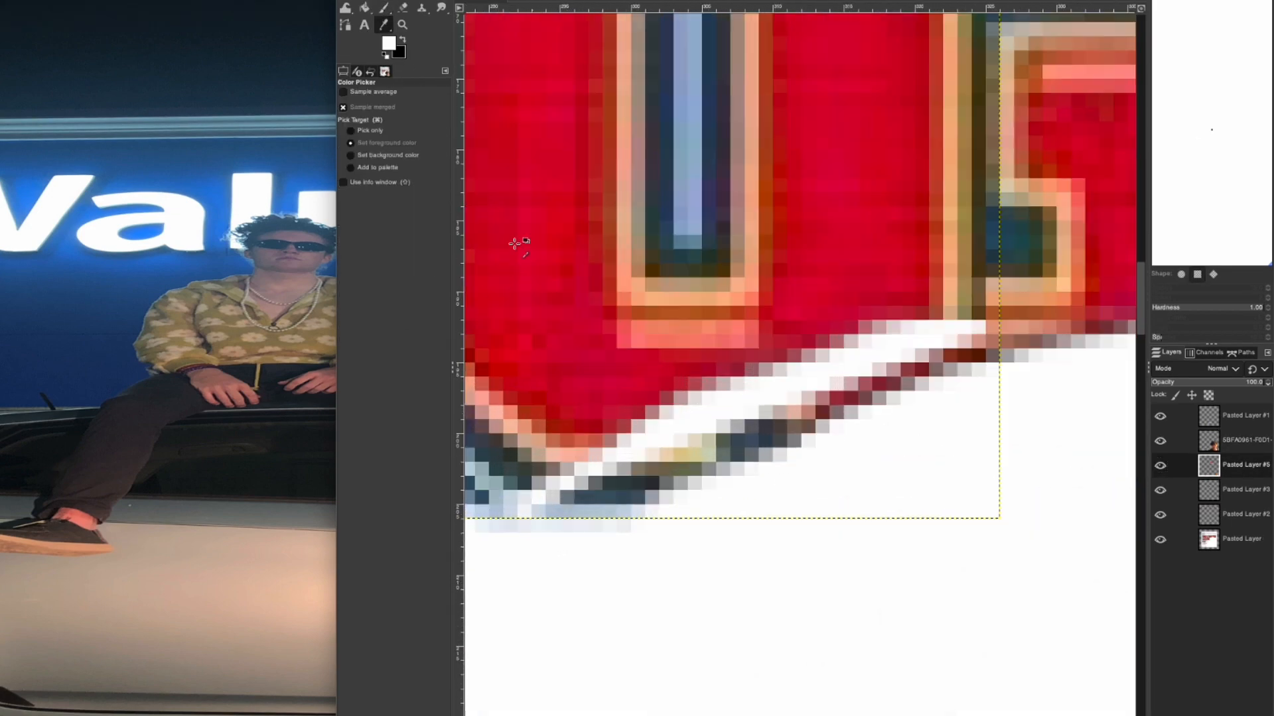
{"action": "left_click", "coordinate": [420, 8]}
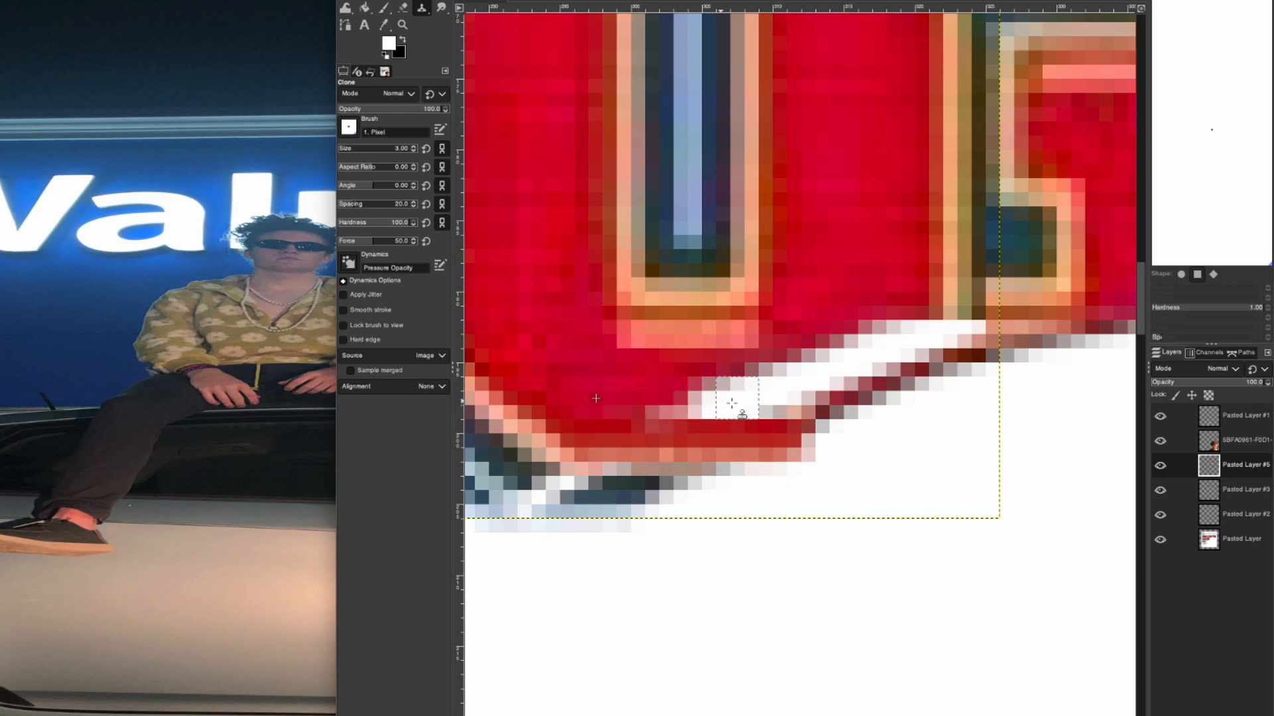